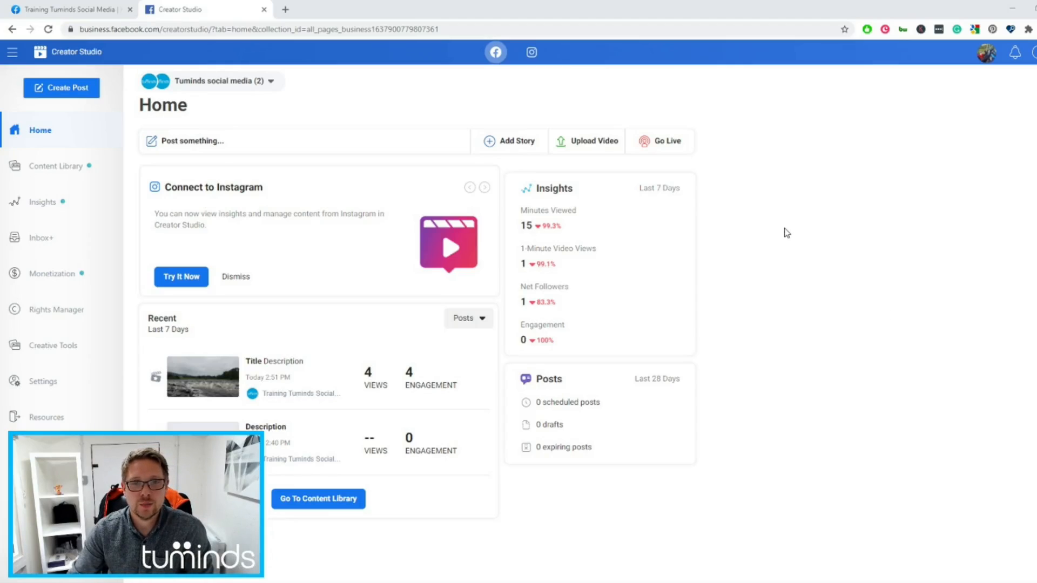
Start a new video upload to the Training Tuminds Social Media page.
left_click(485, 187)
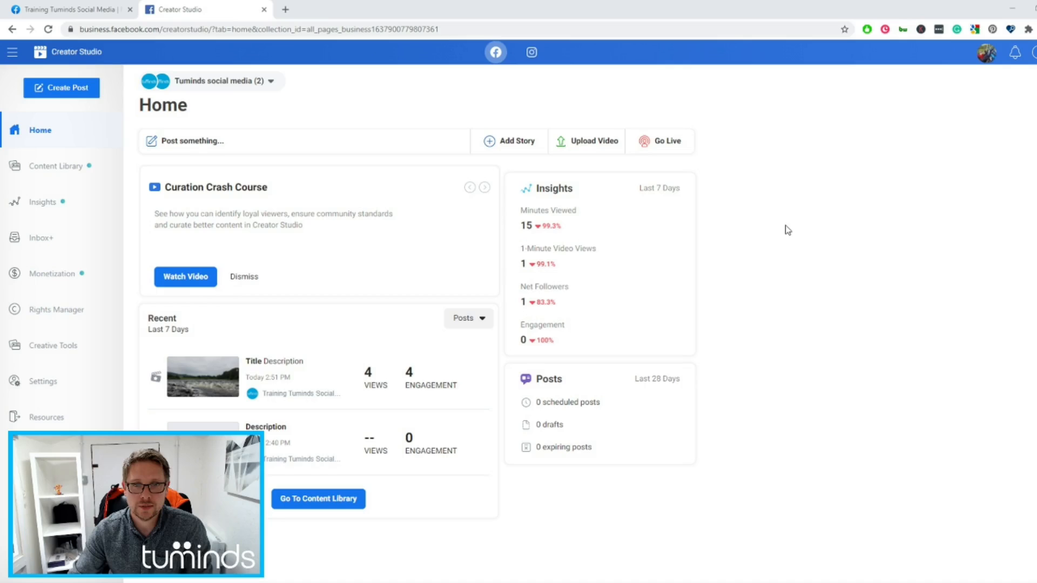
left_click(593, 141)
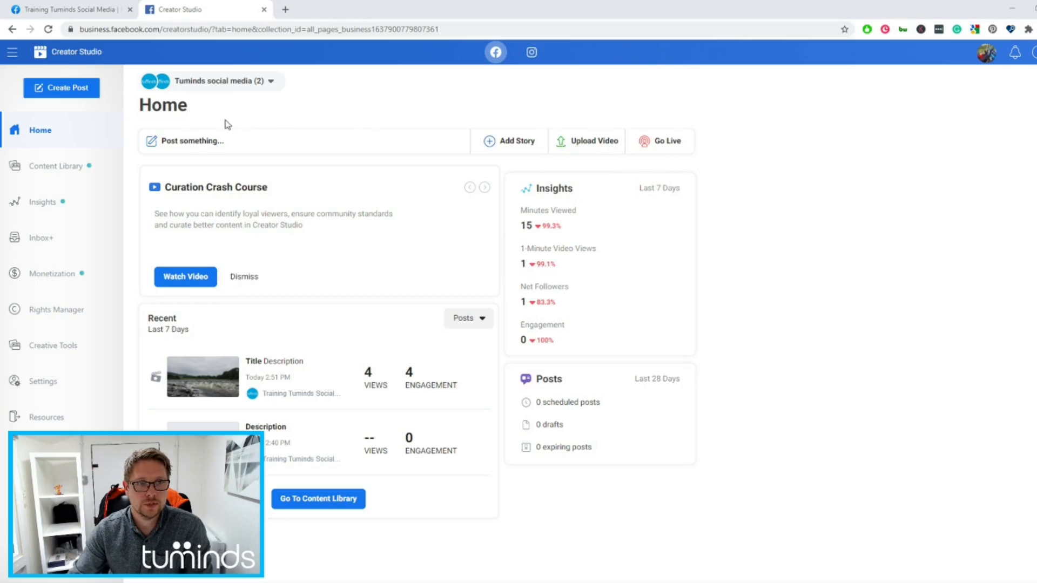
left_click(593, 141)
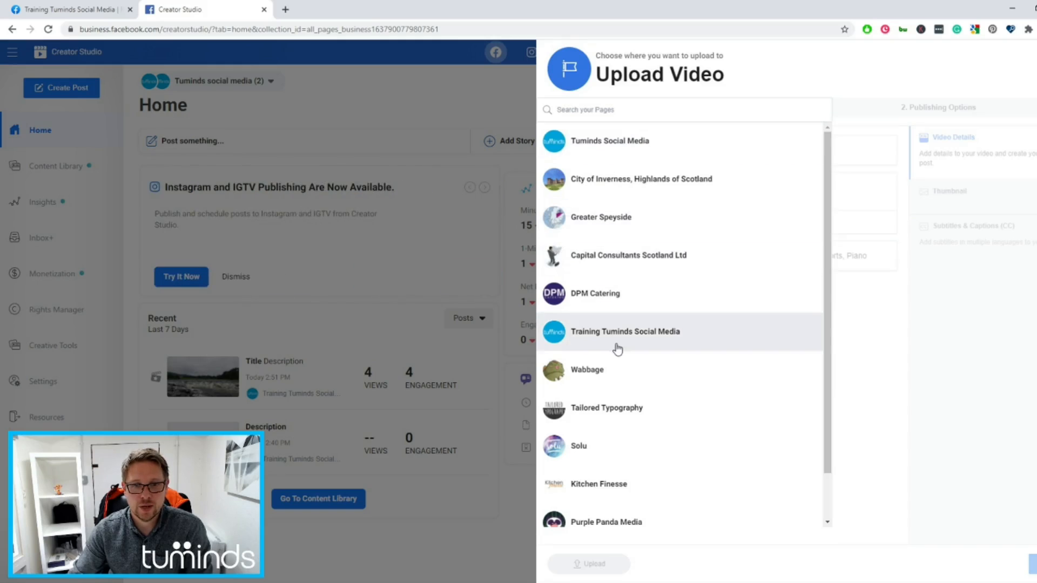
left_click(624, 332)
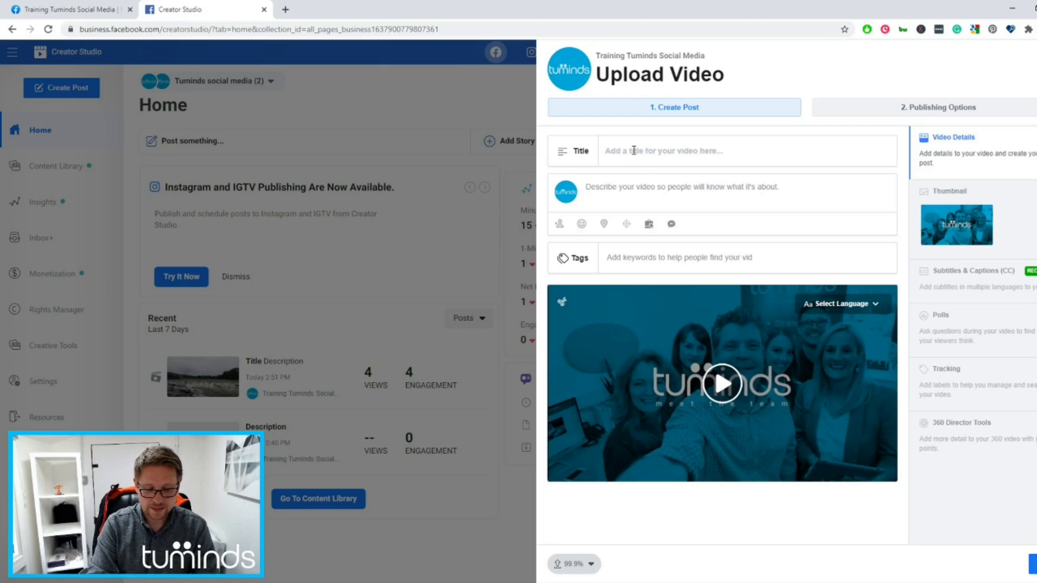
Enter the title 'Title' and the description 'Description goes here'.
type("Title")
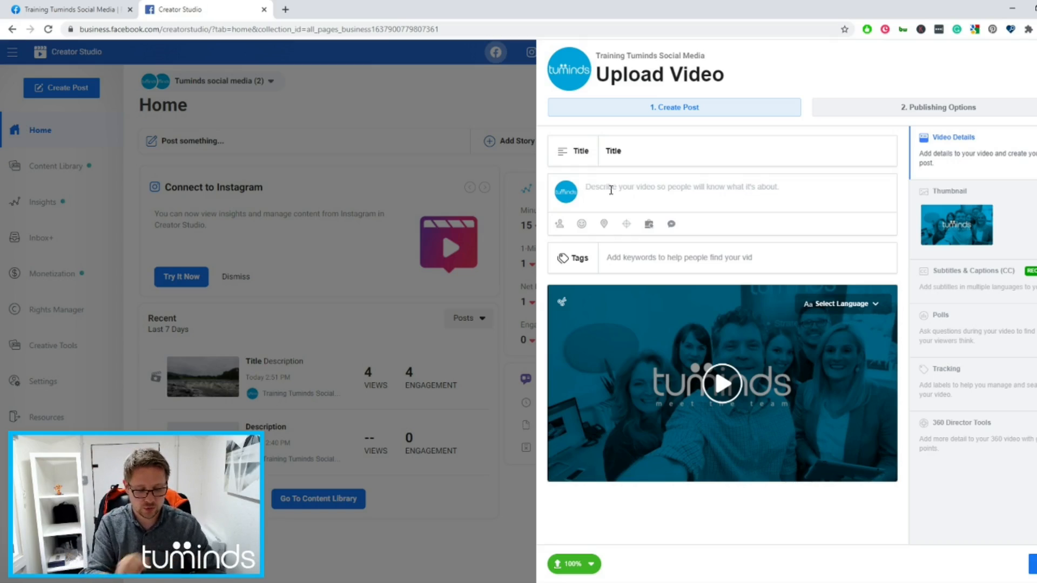
type("Descript")
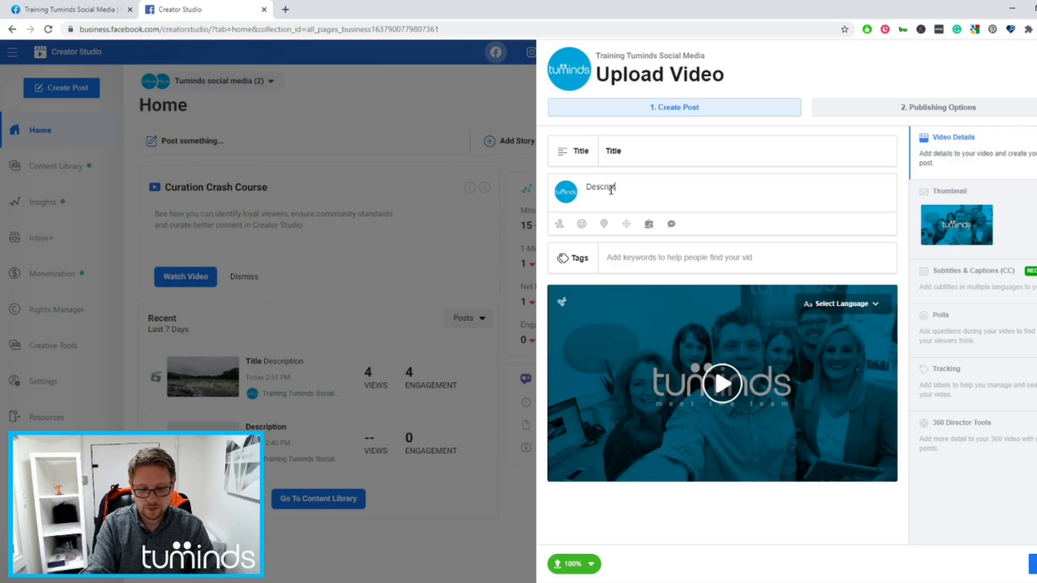
type("Description goes here")
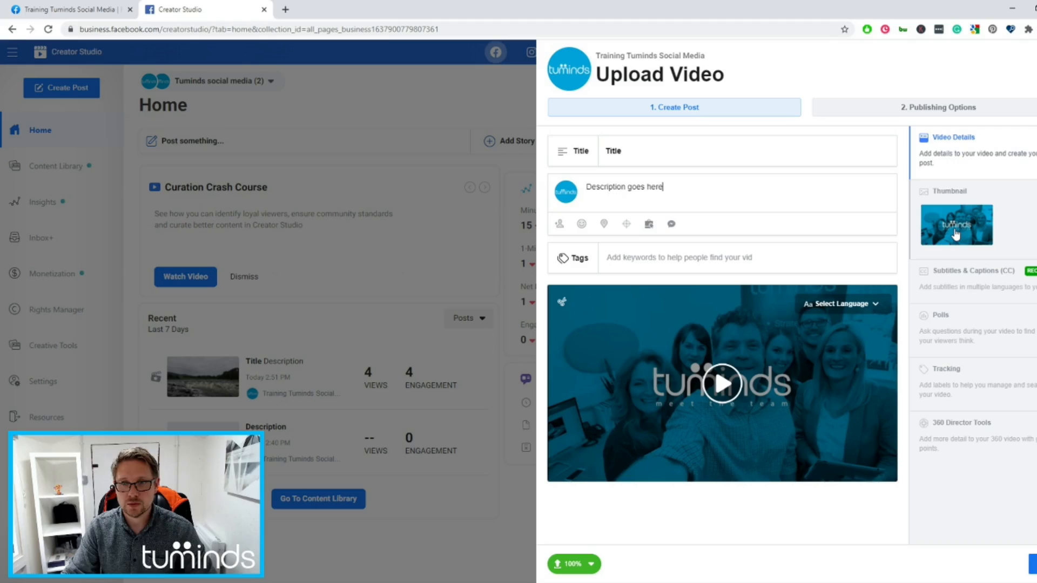
Upload the 'How to Create a Facebook Premiere' image as the custom thumbnail, then continue.
left_click(956, 224)
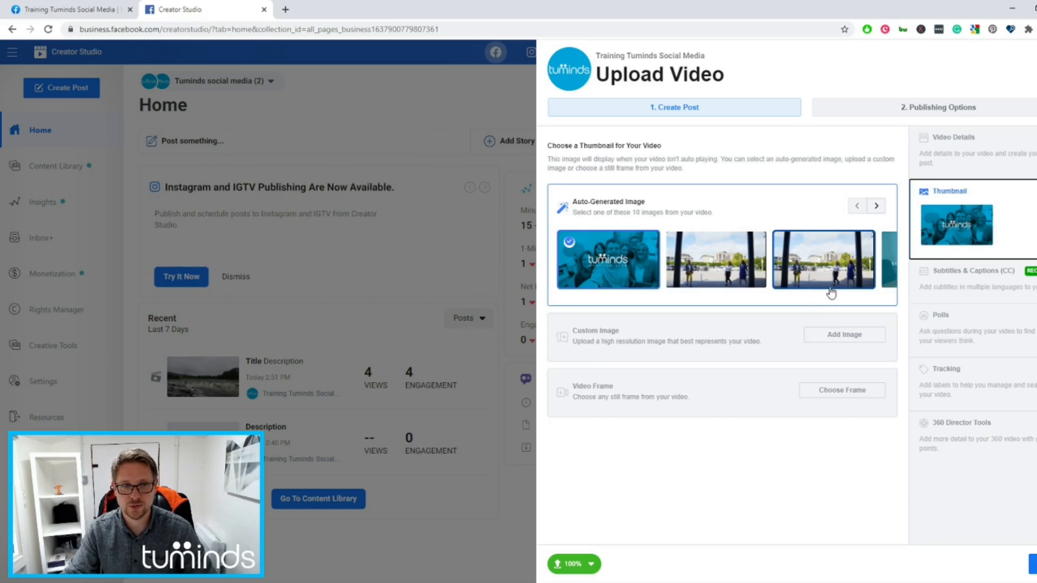
mouse_move(646, 147)
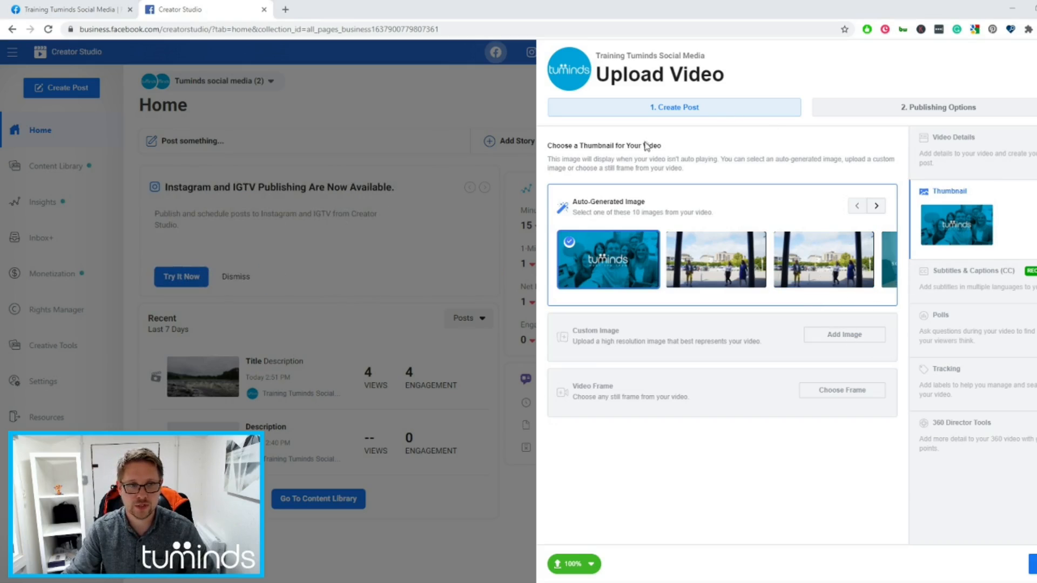
left_click(844, 334)
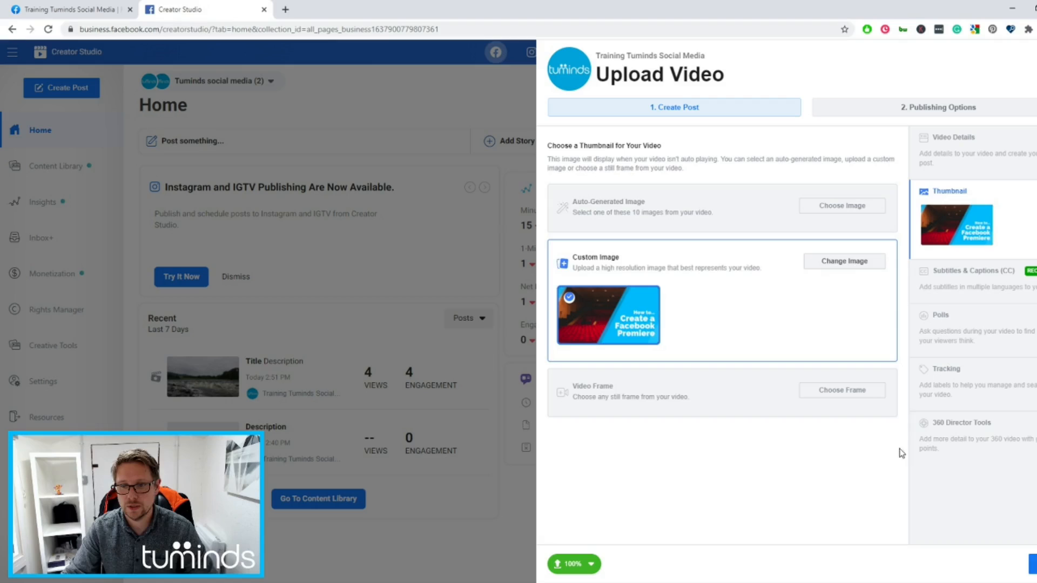
left_click(938, 107)
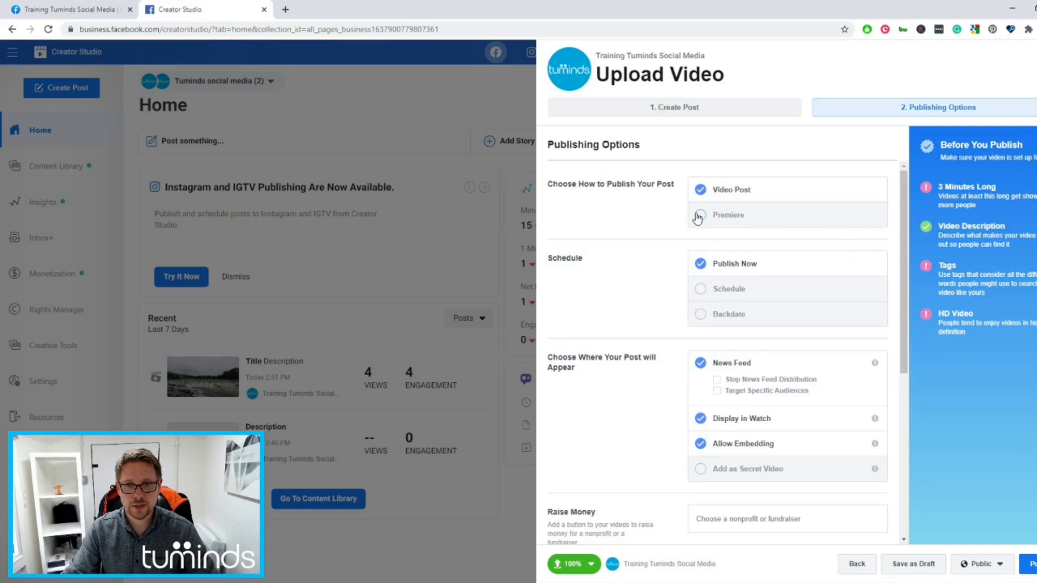
Publish as a Premiere dated September 22, 2020 at 5:00 PM.
left_click(700, 215)
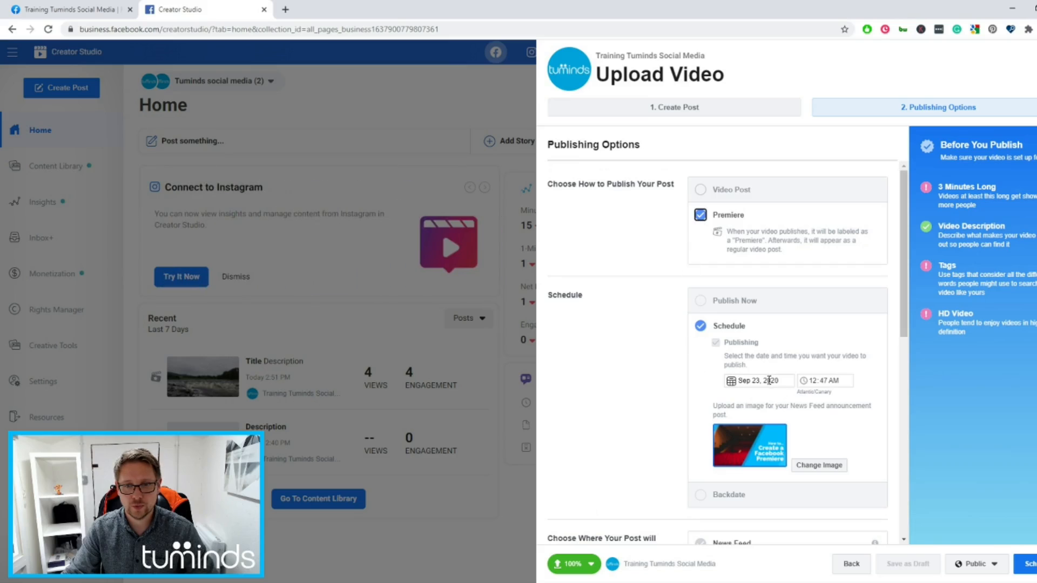
left_click(760, 381)
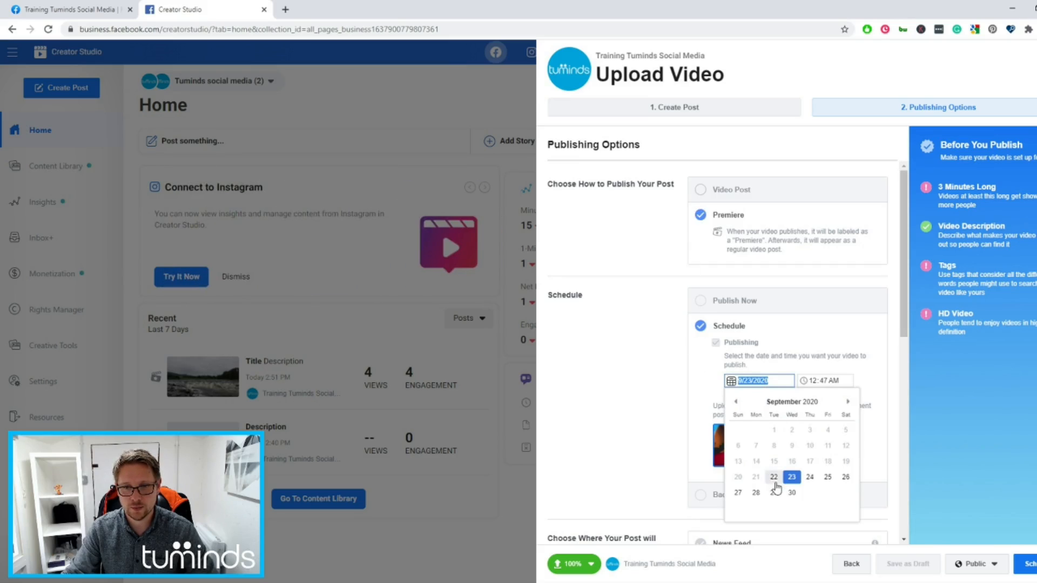
left_click(774, 476)
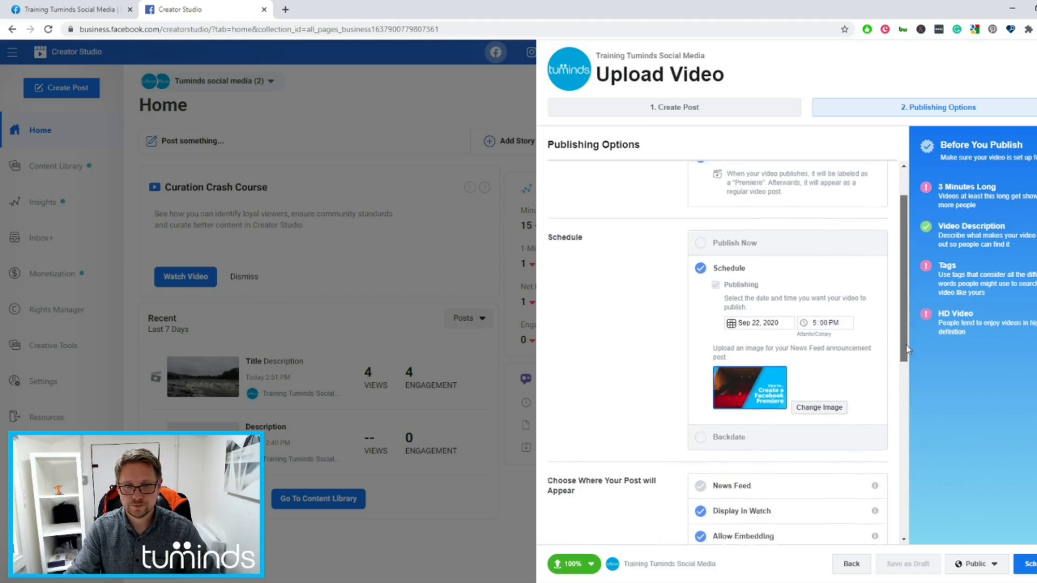
Review placement, fundraiser, playlist, series and moderation options, keeping their defaults.
scroll("down", 3)
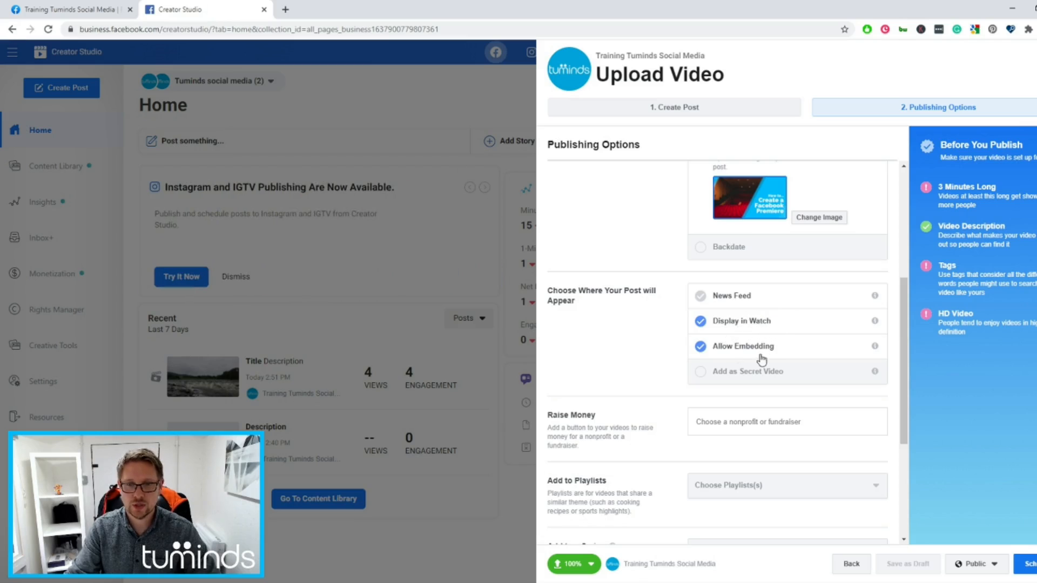
scroll("down", 3)
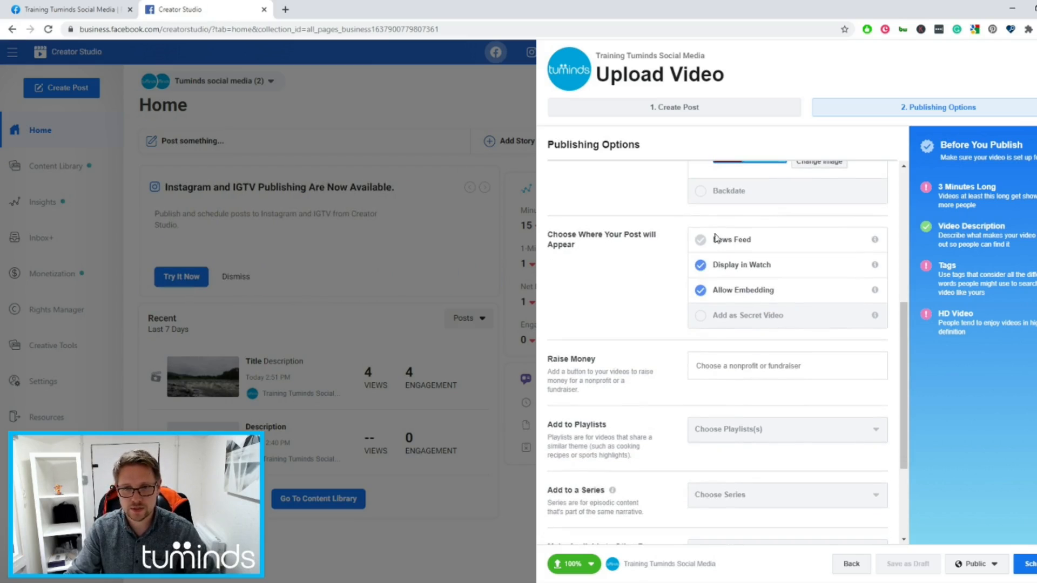
mouse_move(736, 313)
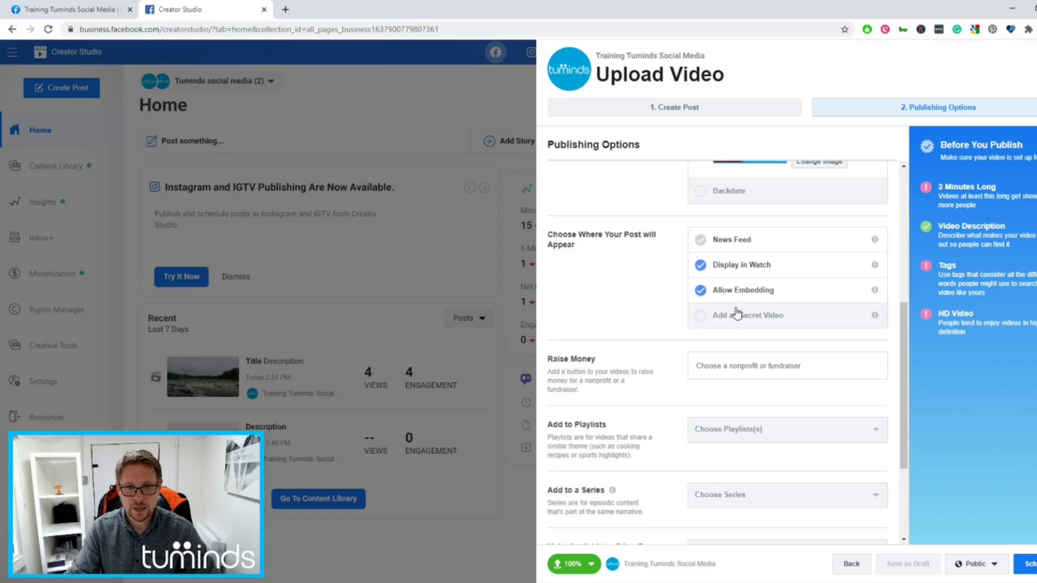
mouse_move(713, 369)
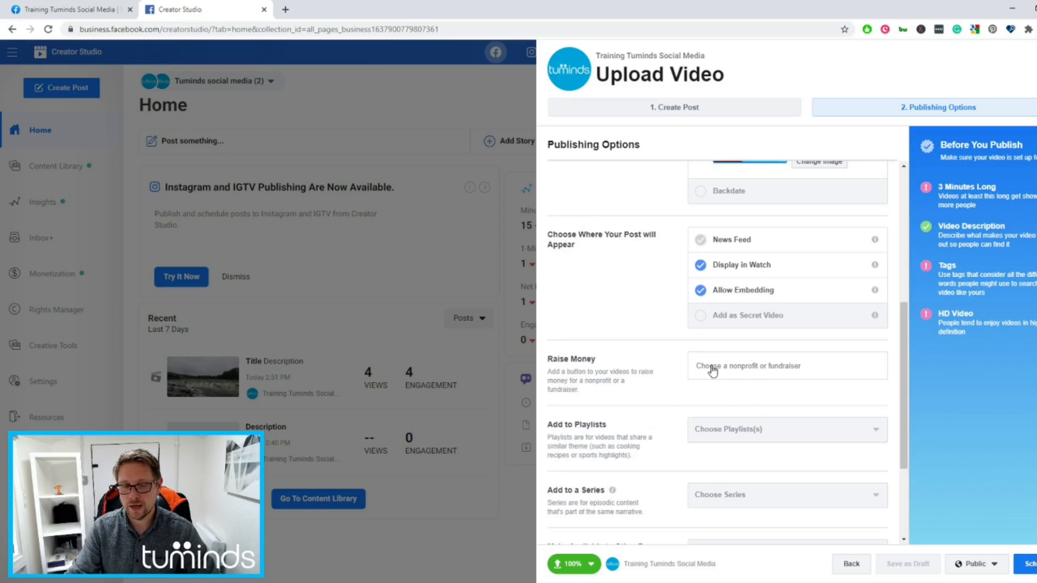
mouse_move(693, 351)
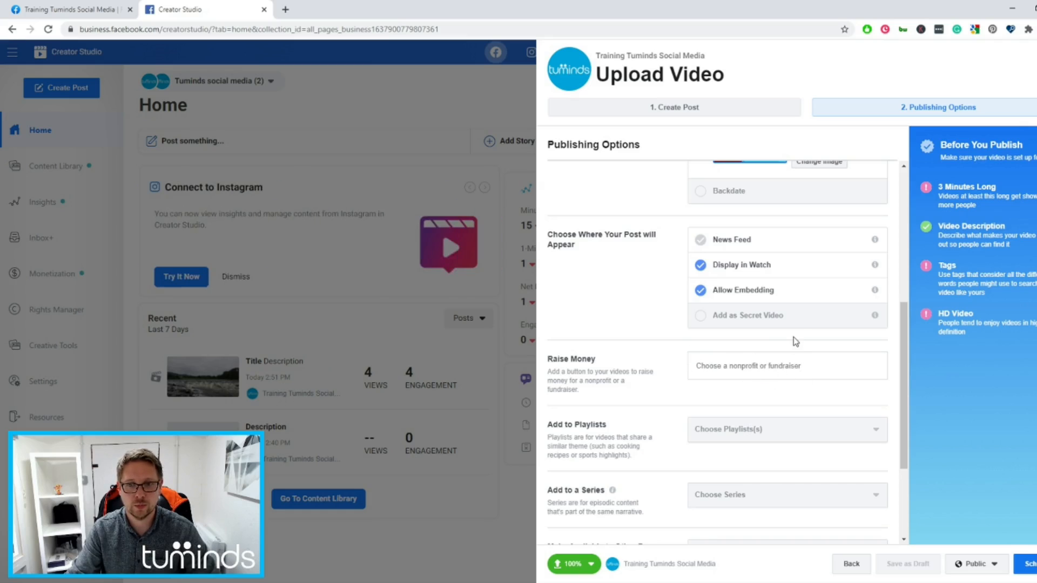
scroll("down", 3)
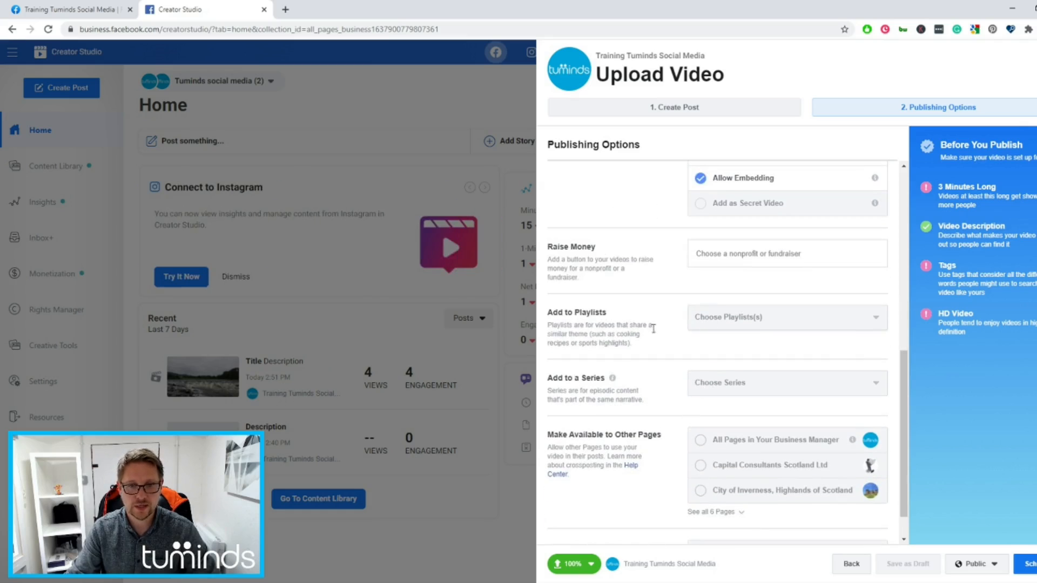
scroll("down", 3)
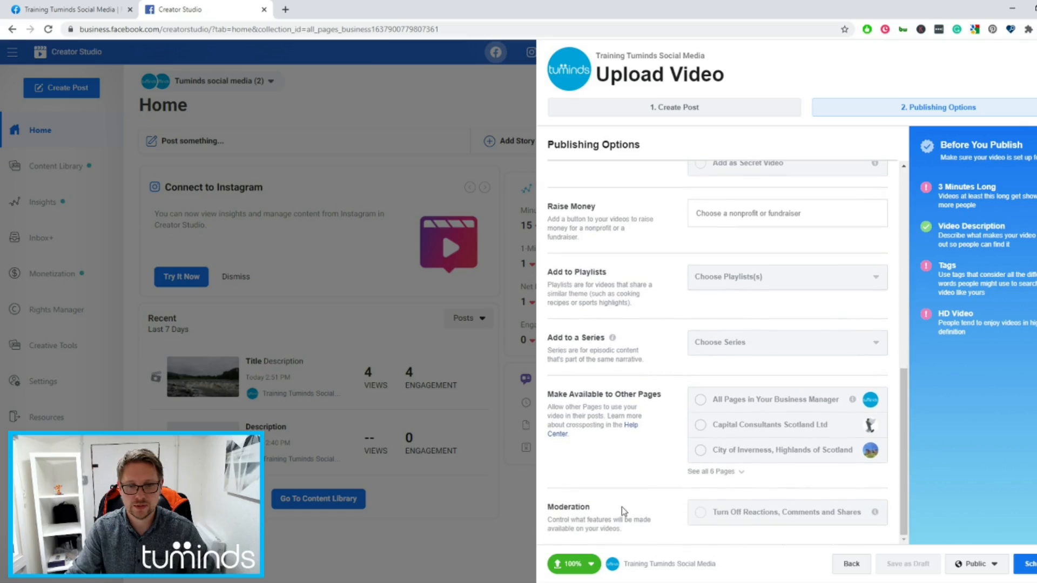
mouse_move(929, 514)
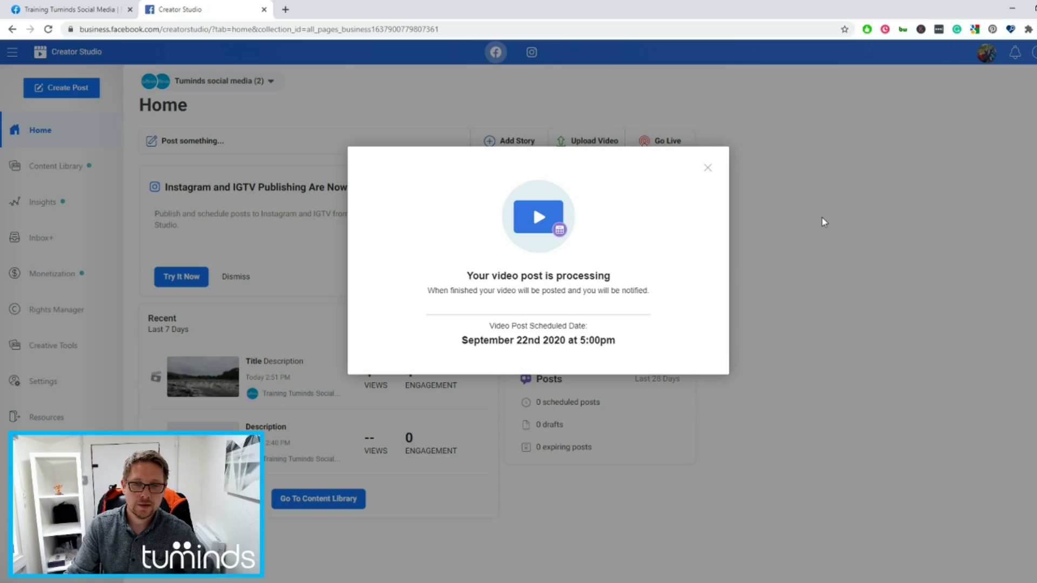
Dismiss the 'Your video post is processing' notice and go back to Home.
left_click(708, 167)
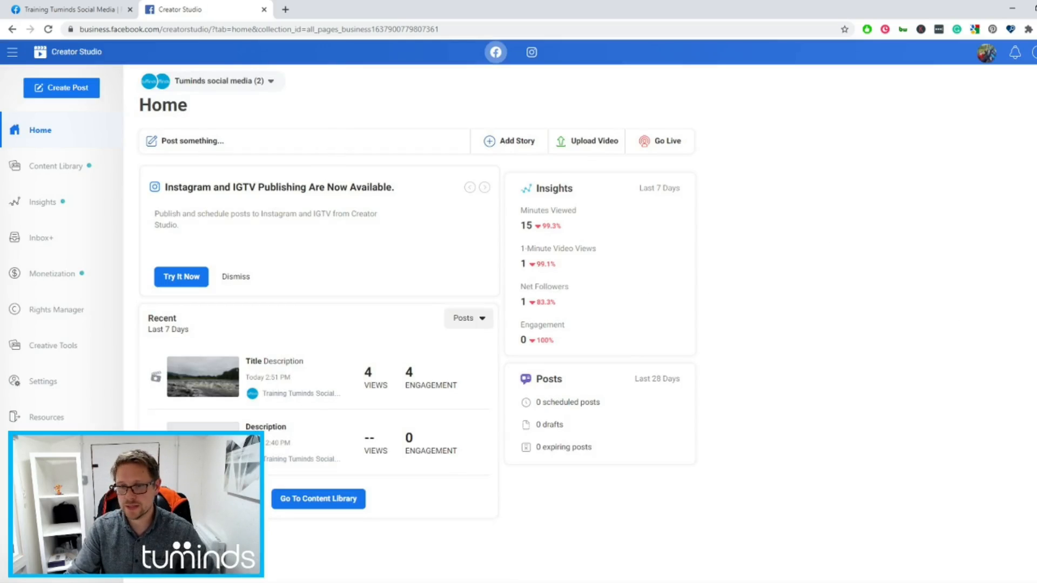
left_click(485, 187)
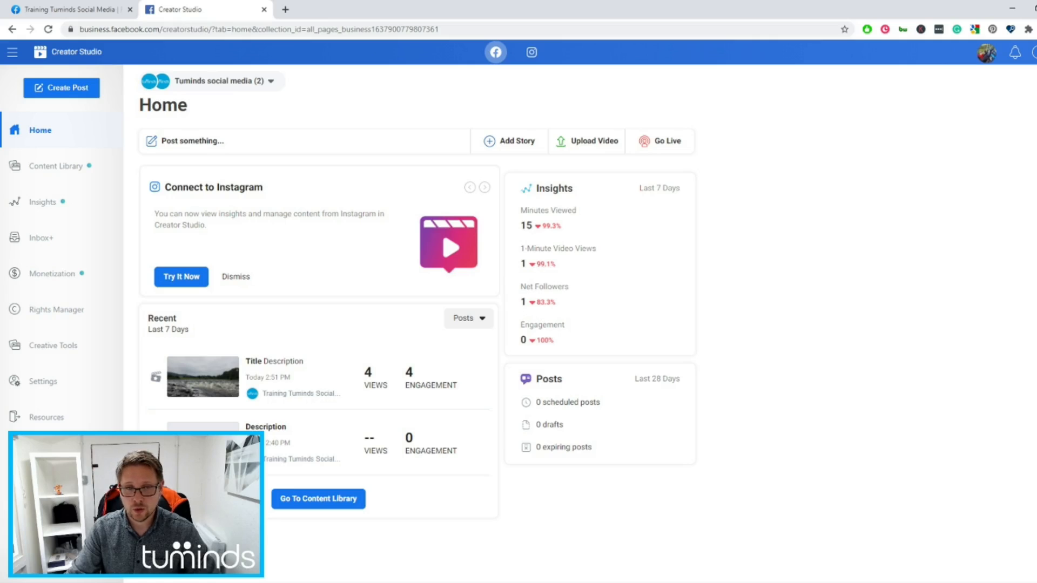
mouse_move(577, 242)
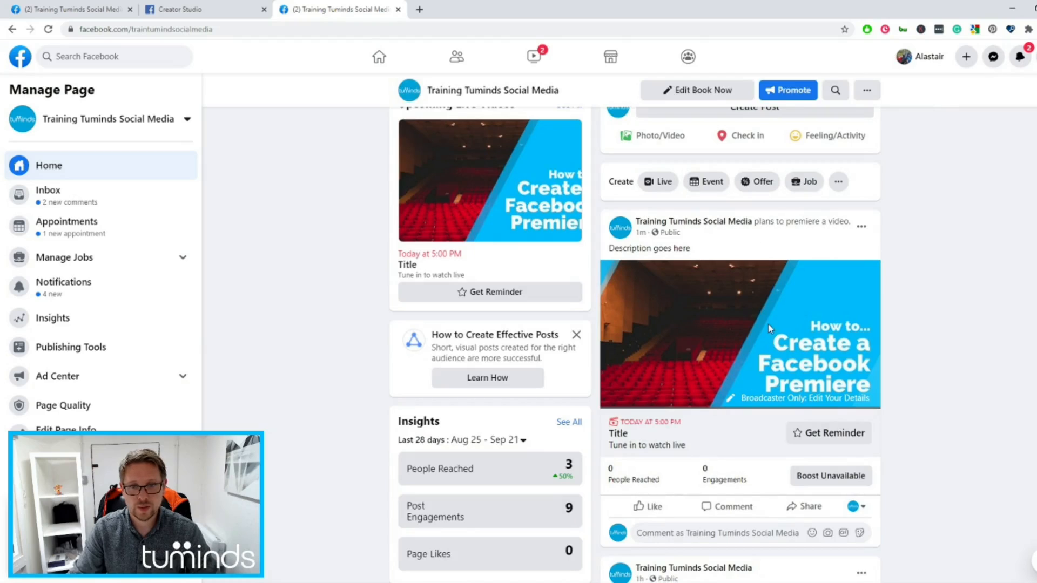
Scroll the Training Tuminds Social Media page to the upcoming 5:00 PM Premiere post.
scroll("down", 3)
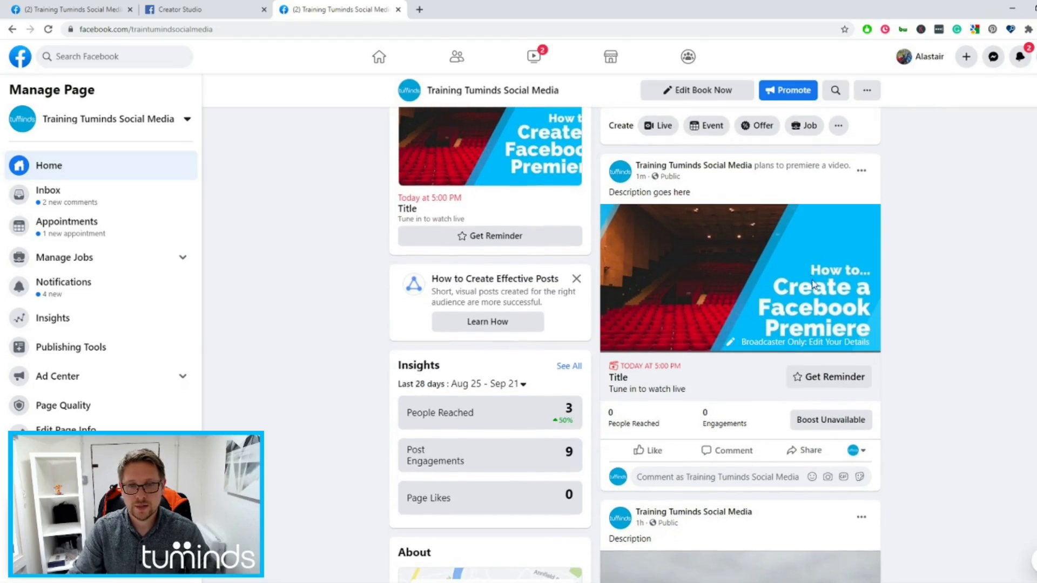
mouse_move(694, 338)
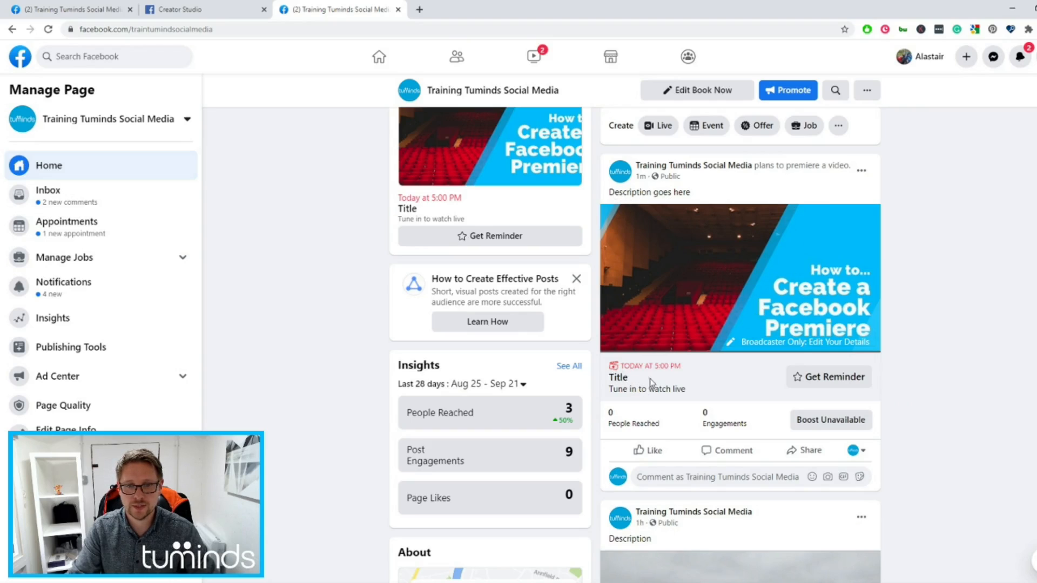
mouse_move(817, 384)
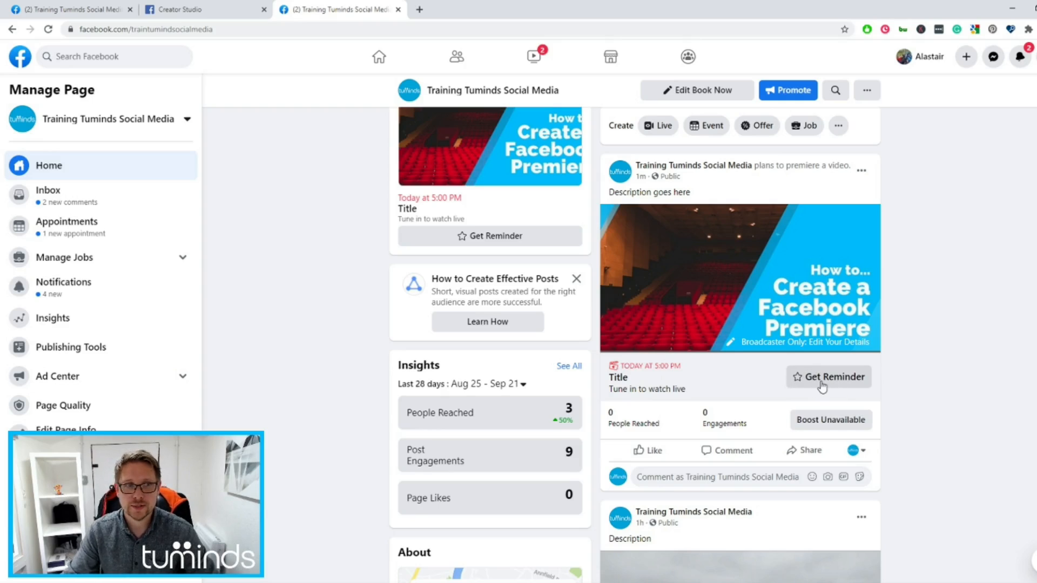
mouse_move(764, 246)
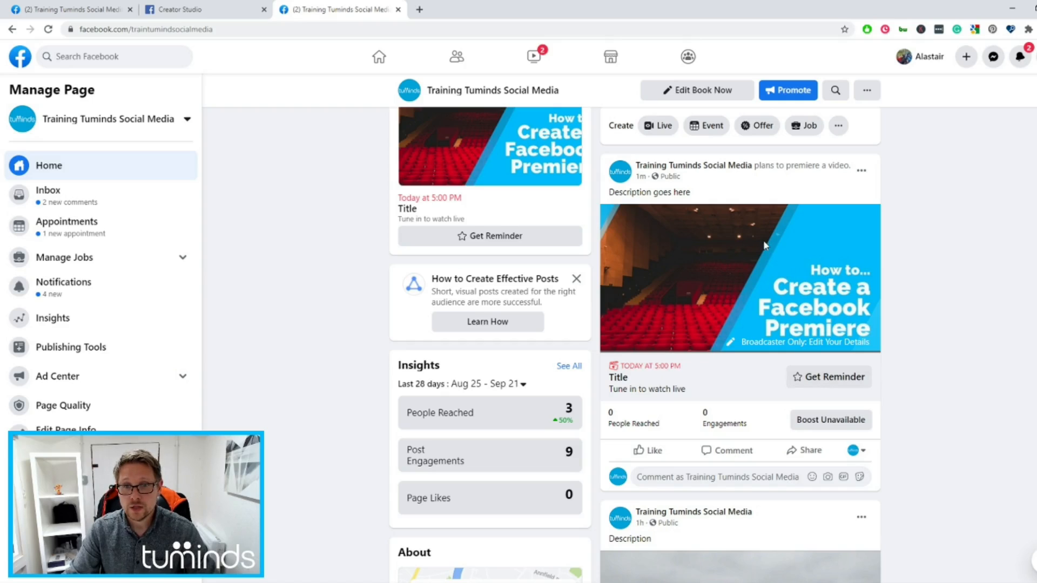
mouse_move(784, 362)
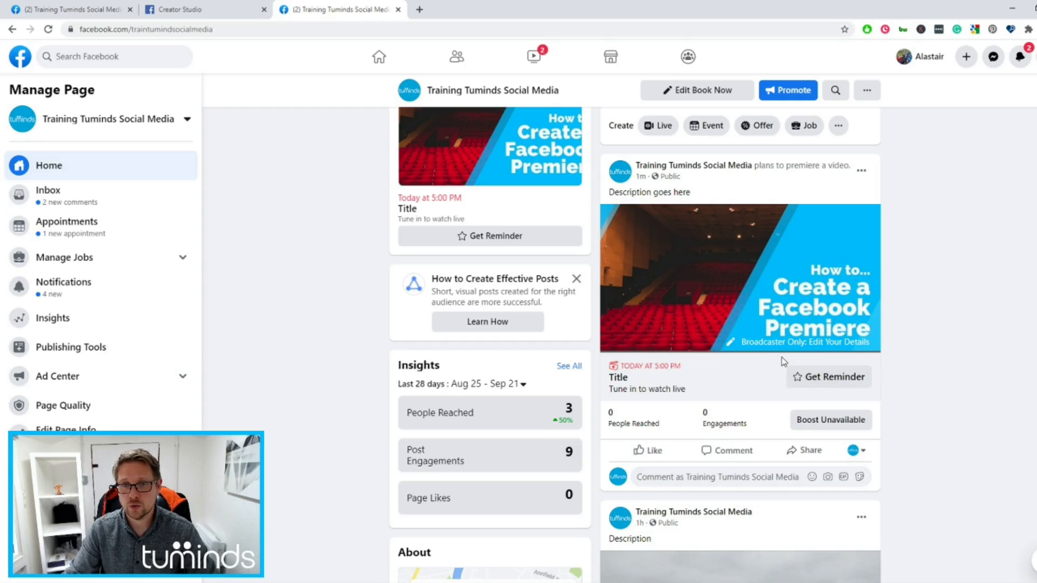
mouse_move(805, 358)
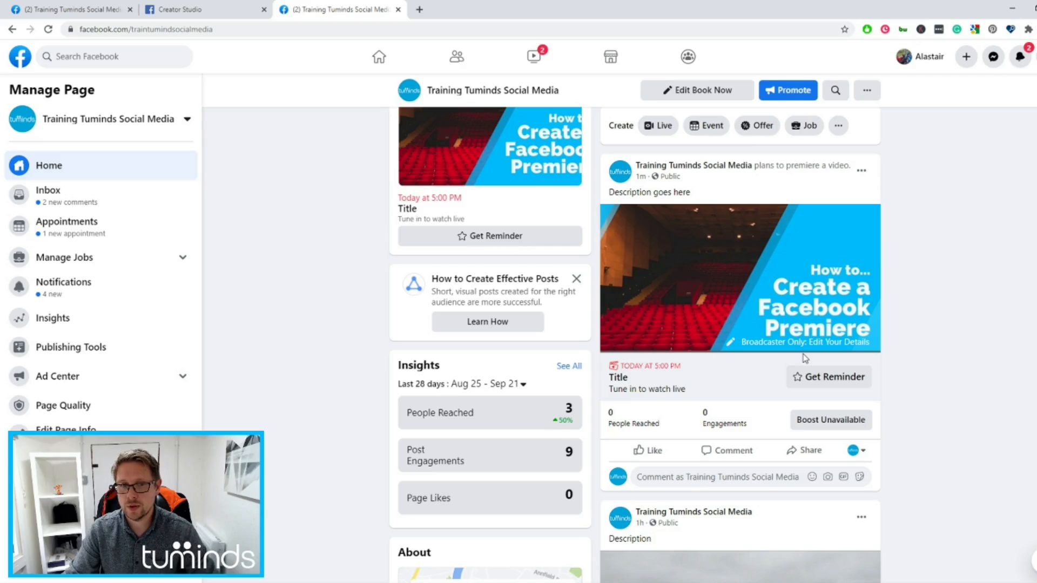